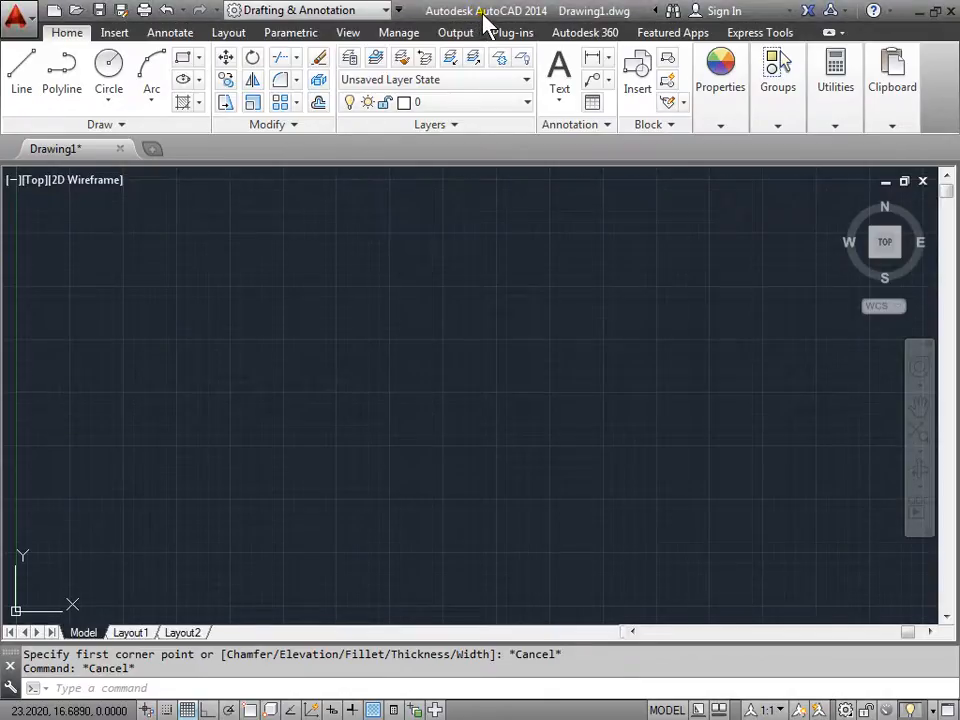
pyautogui.moveTo(336, 280)
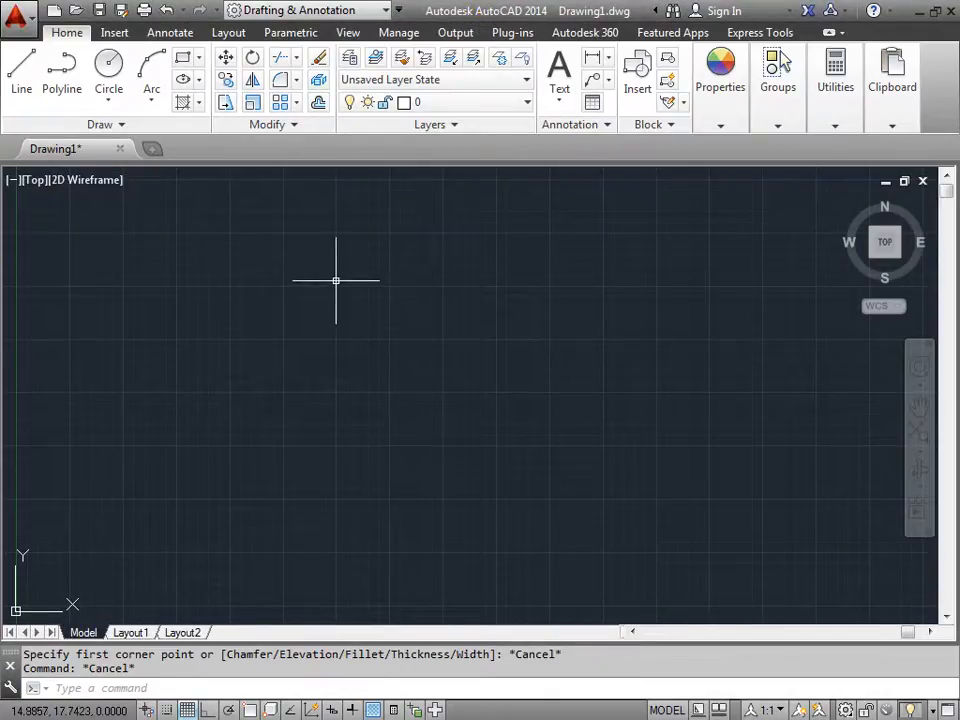
pyautogui.moveTo(182, 600)
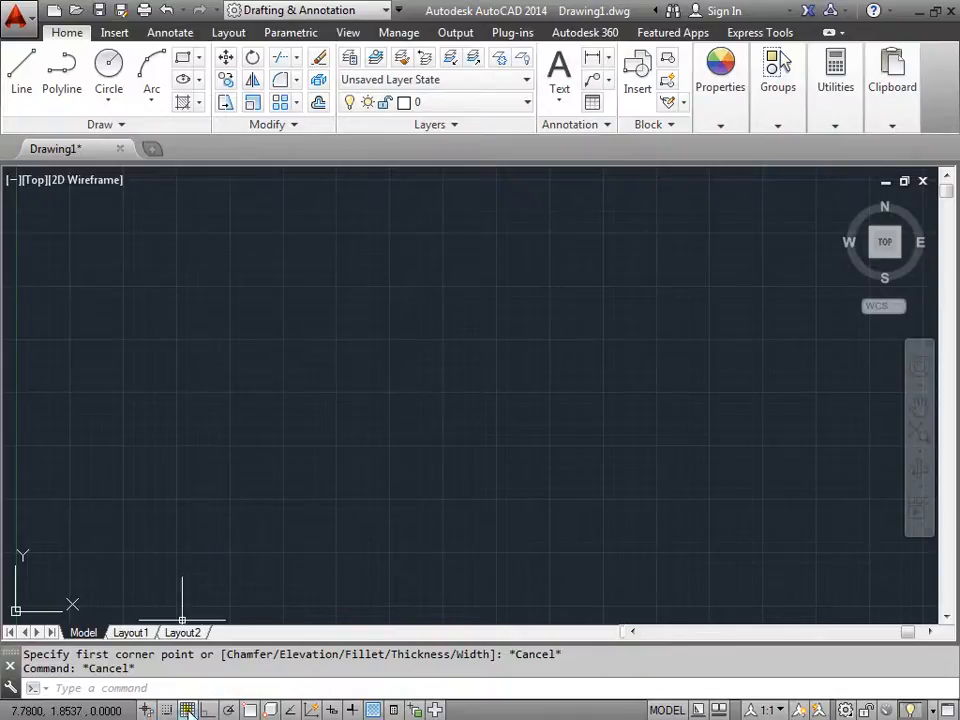
pyautogui.moveTo(186, 708)
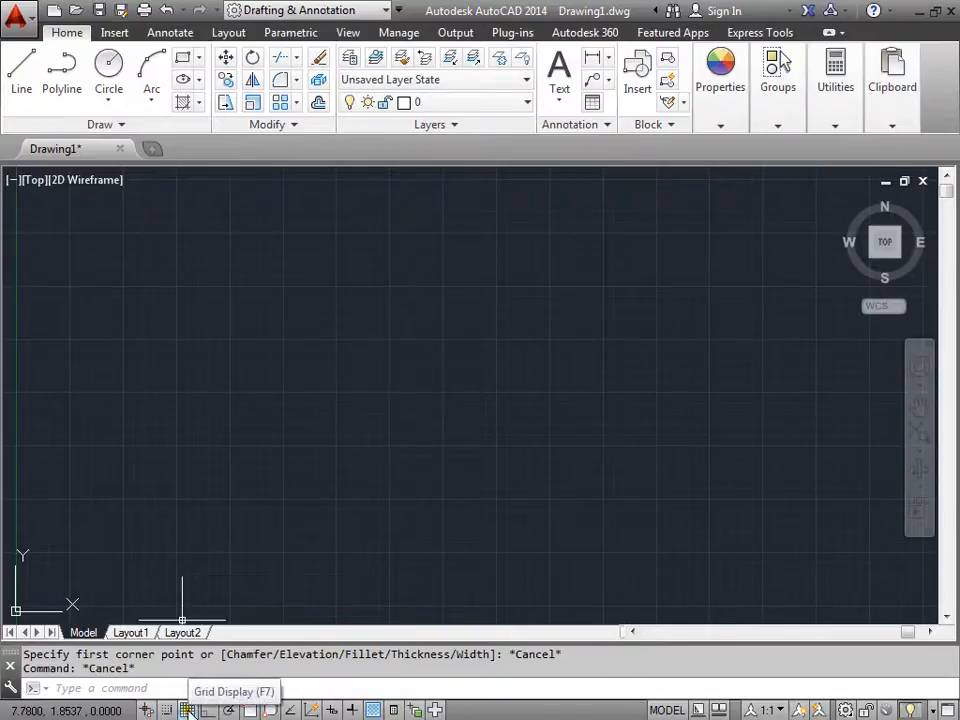
pyautogui.moveTo(186, 58)
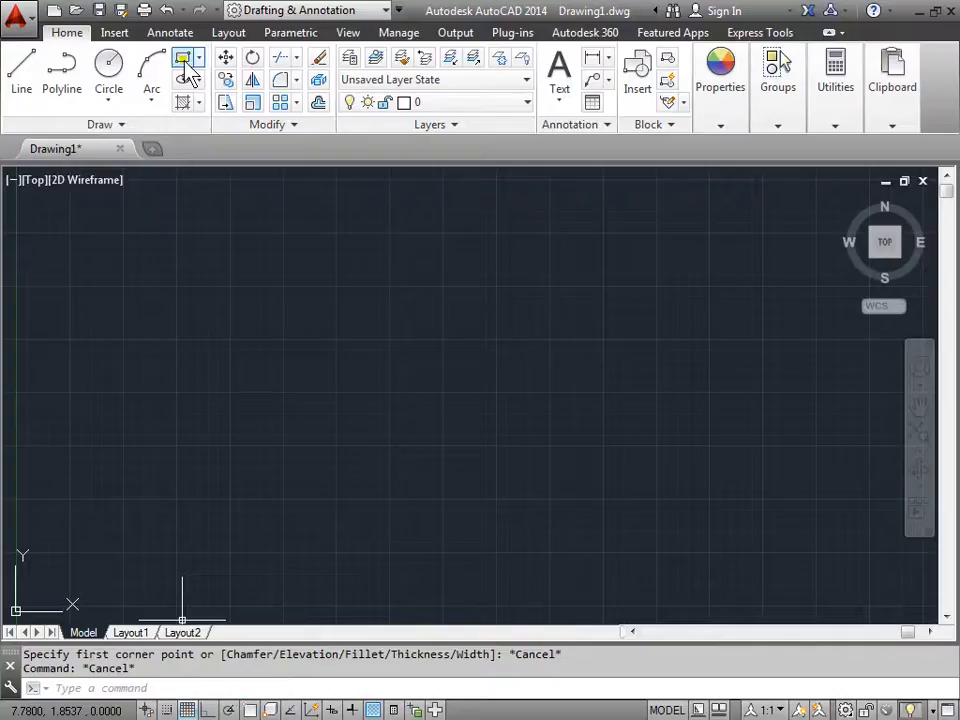
# Draw a long, narrow rectangle by two corners, then place the first corner of a second rectangle below it.
pyautogui.click(184, 56)
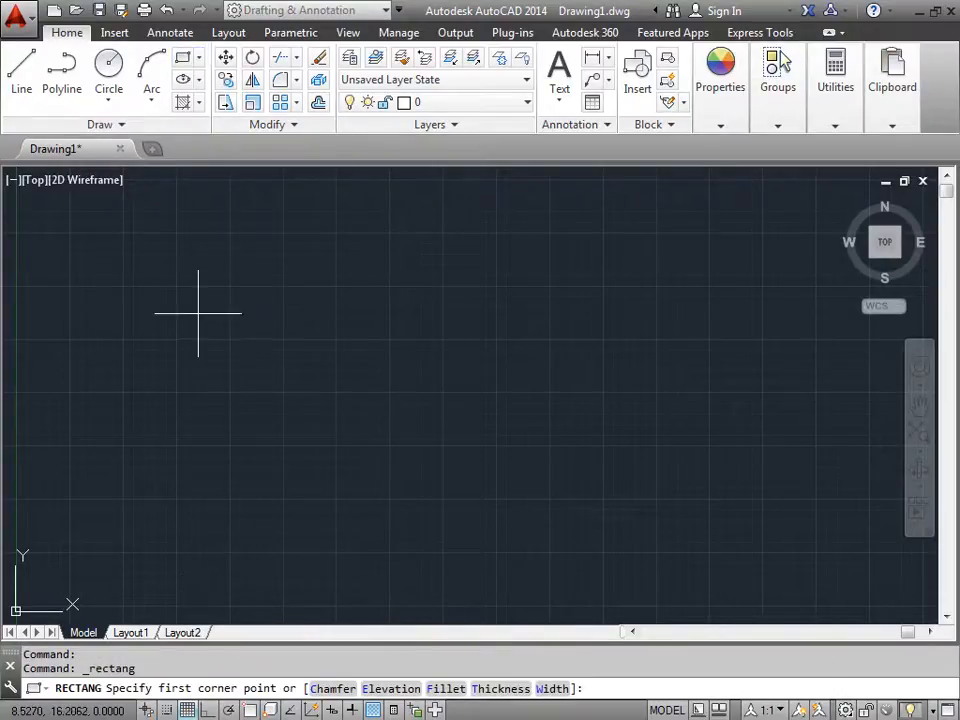
pyautogui.moveTo(128, 600)
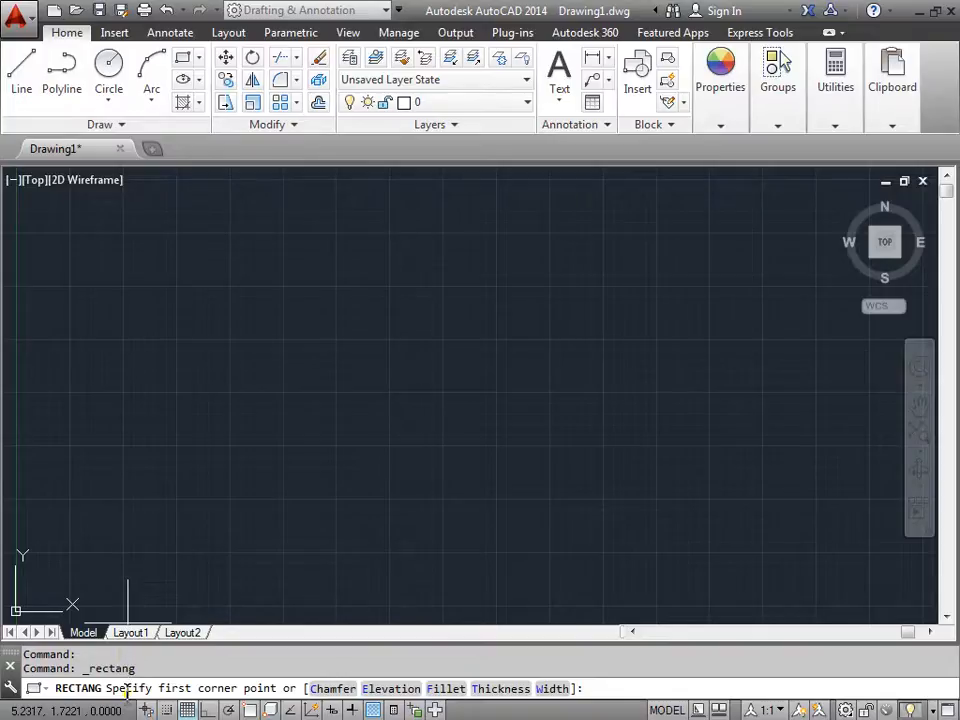
pyautogui.moveTo(228, 408)
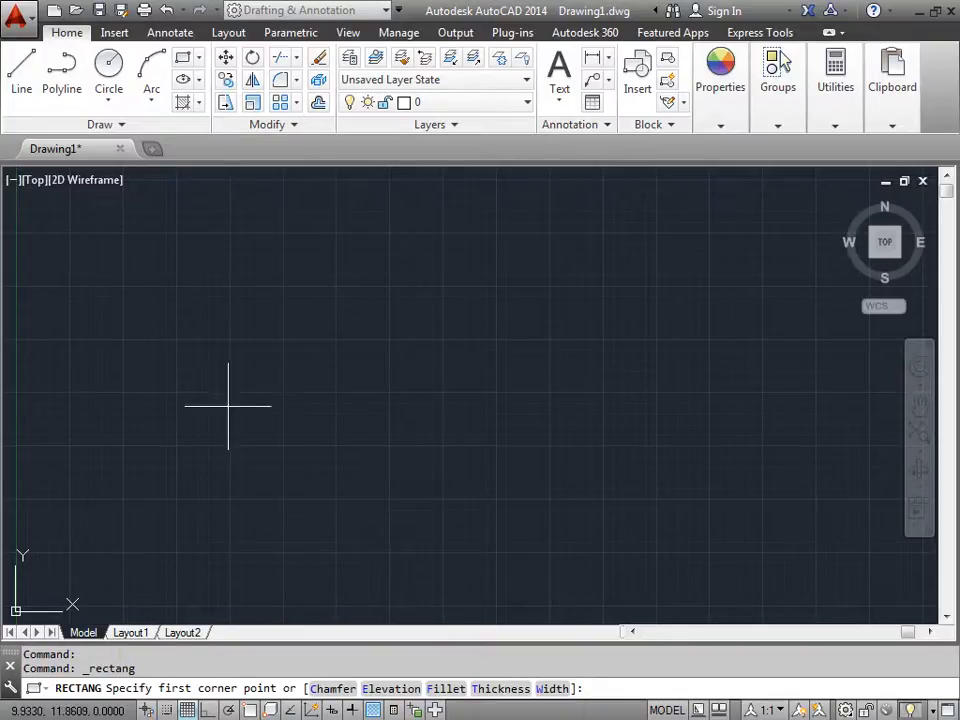
pyautogui.click(168, 238)
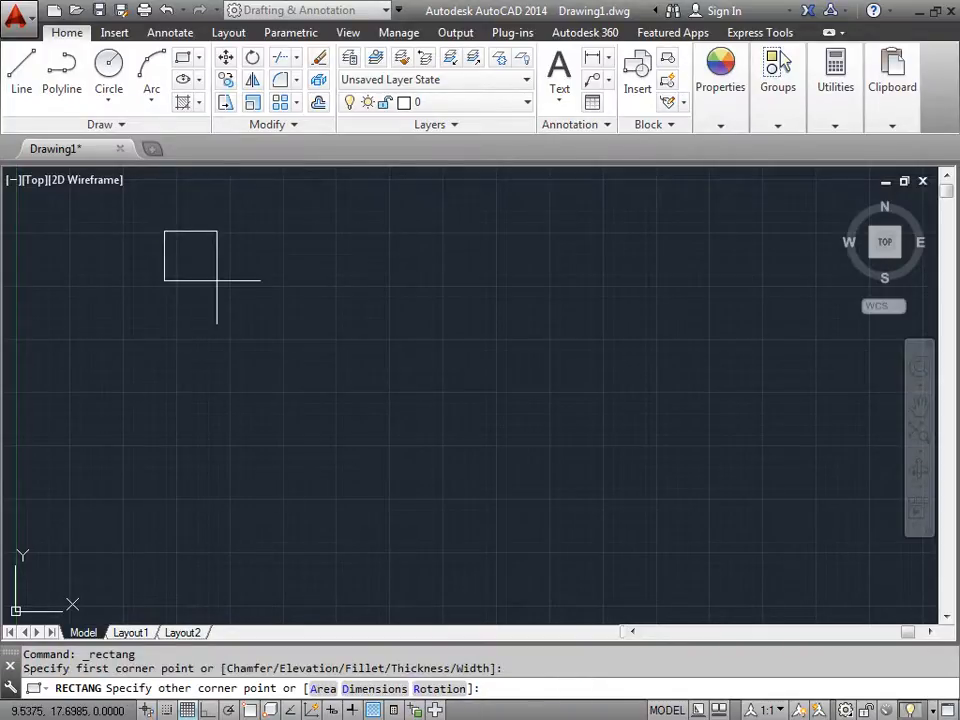
pyautogui.moveTo(92, 224)
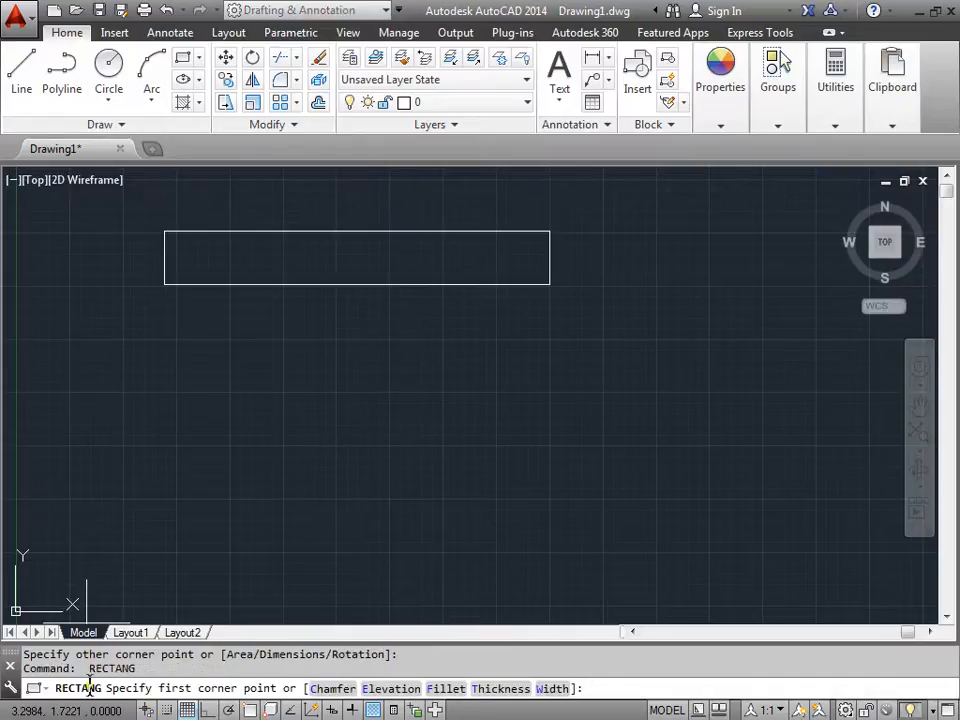
pyautogui.moveTo(270, 338)
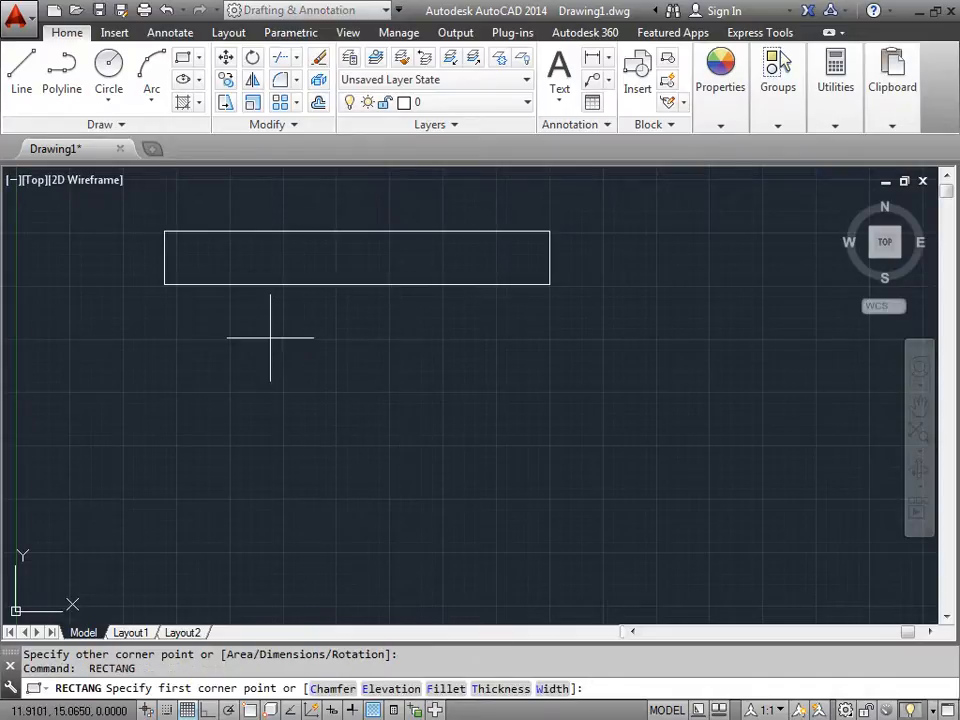
pyautogui.click(270, 340)
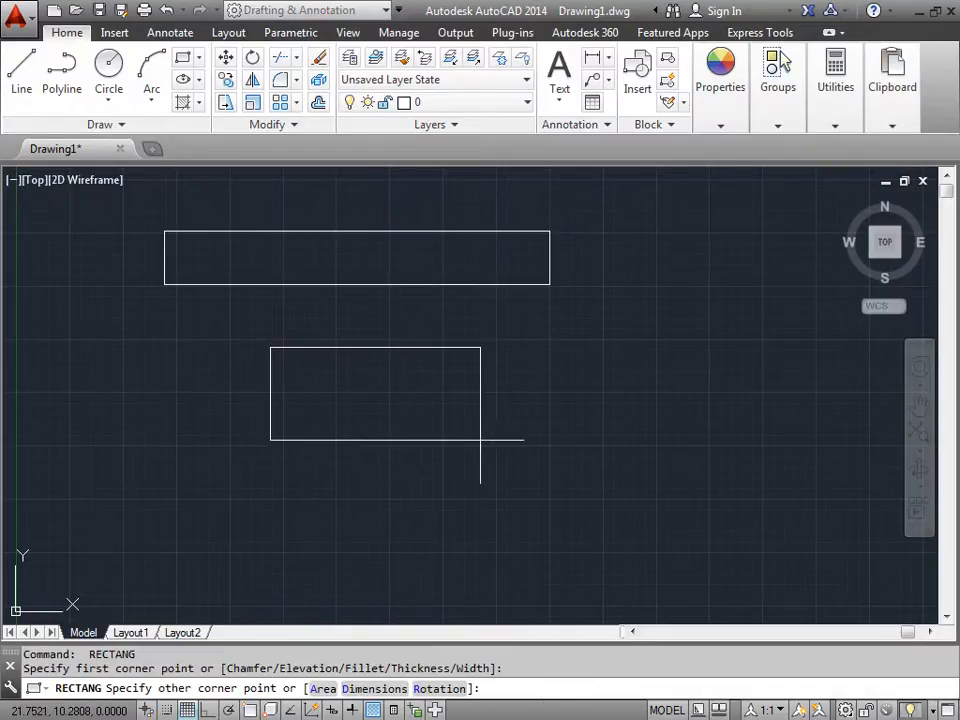
# Choose the Dimensions option from the RECTANG shortcut menu to size the rectangle by values.
pyautogui.rightClick(544, 450)
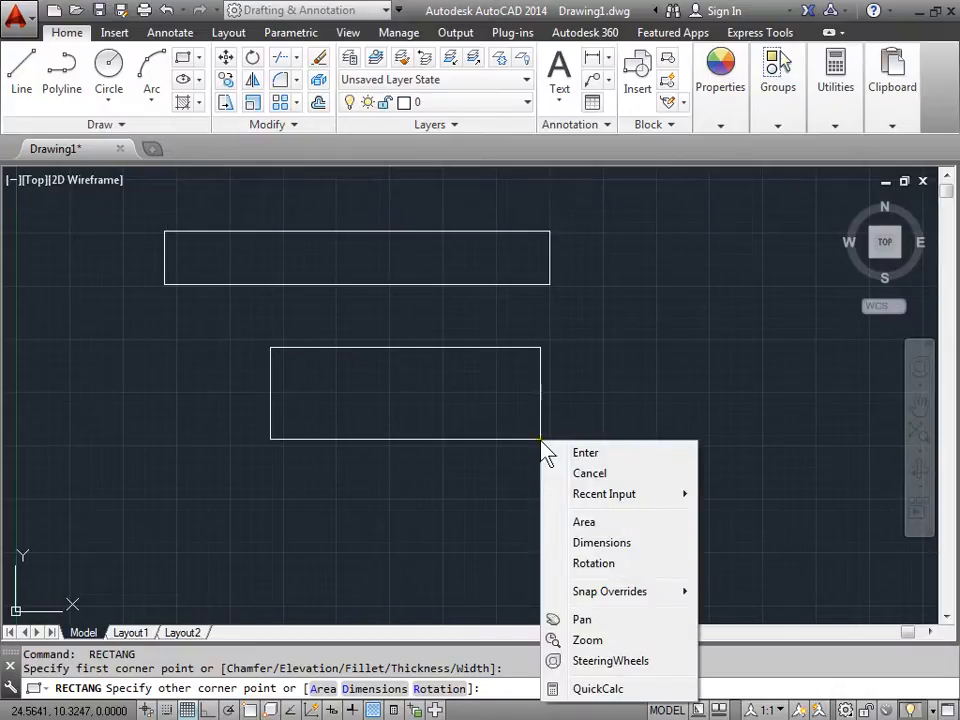
pyautogui.moveTo(600, 542)
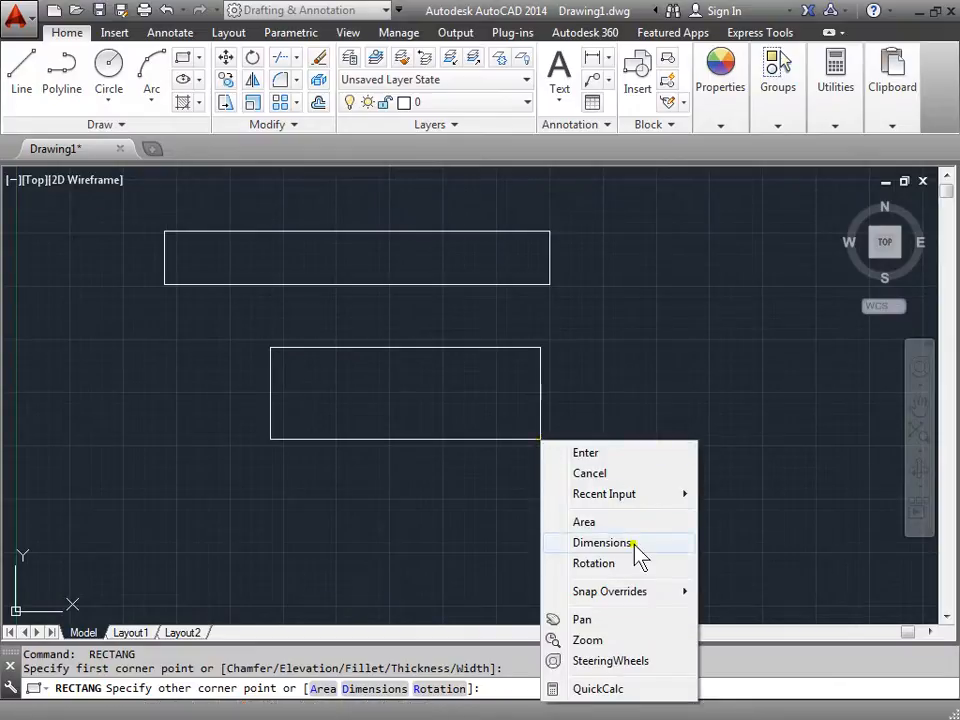
pyautogui.click(600, 542)
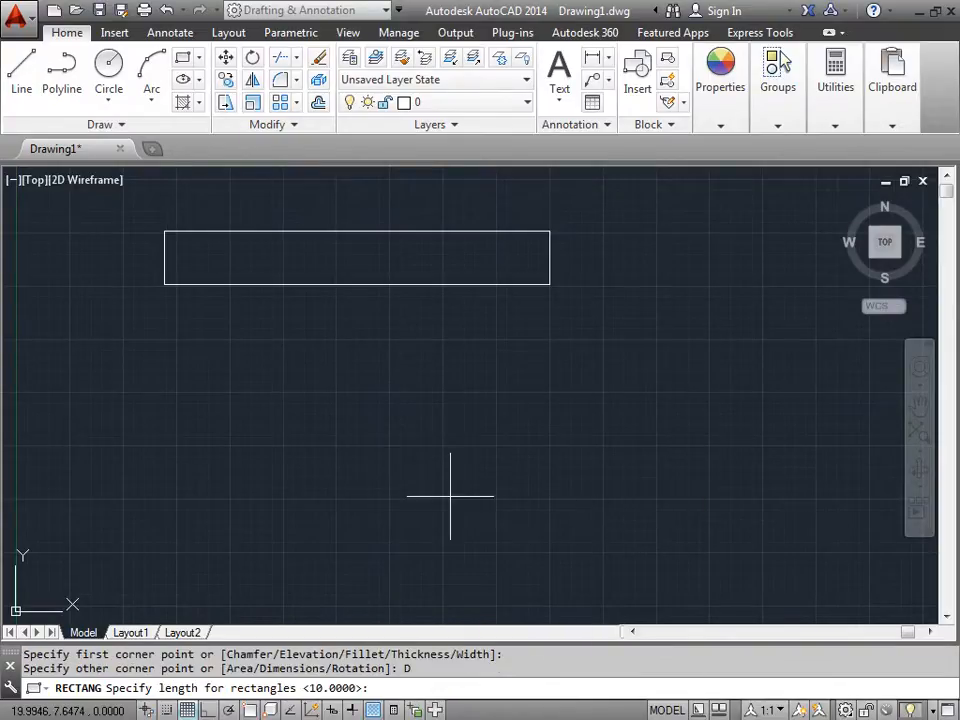
pyautogui.moveTo(150, 600)
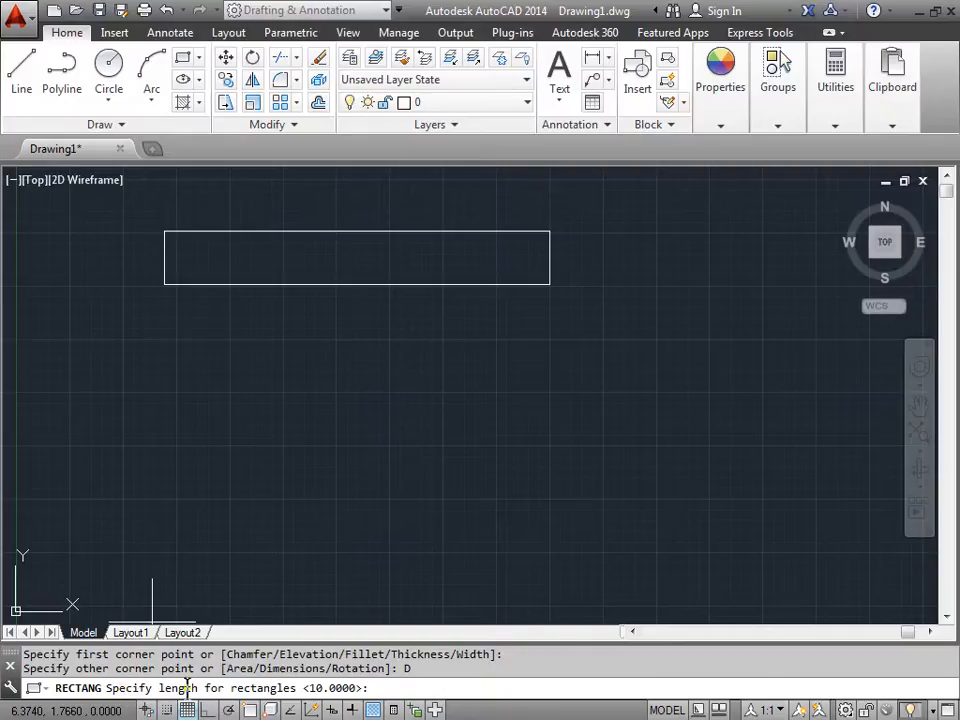
pyautogui.moveTo(612, 404)
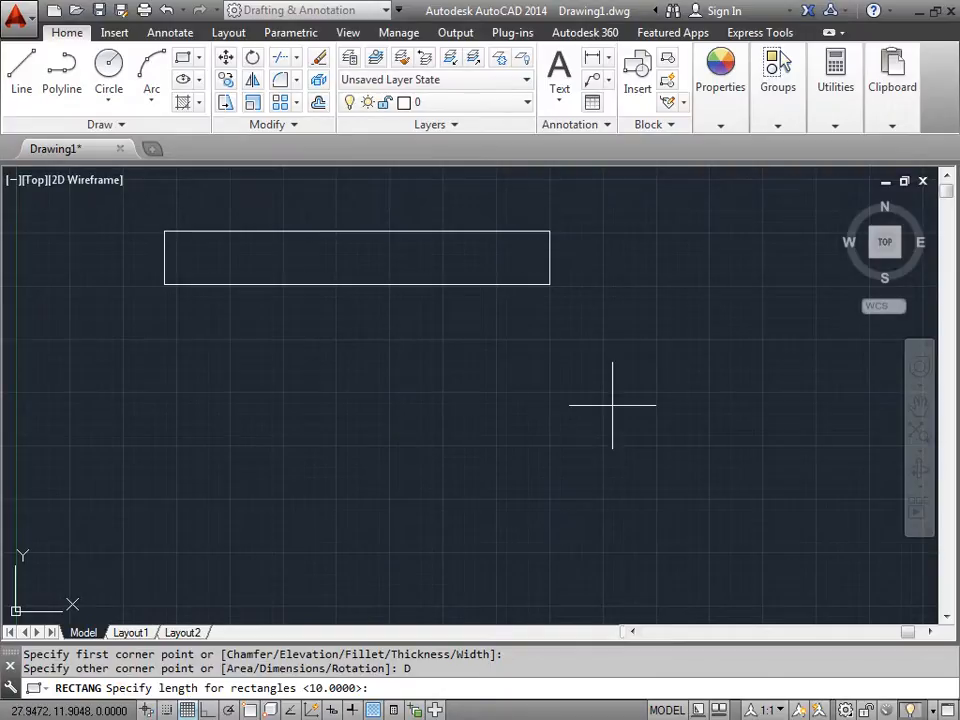
pyautogui.moveTo(172, 408)
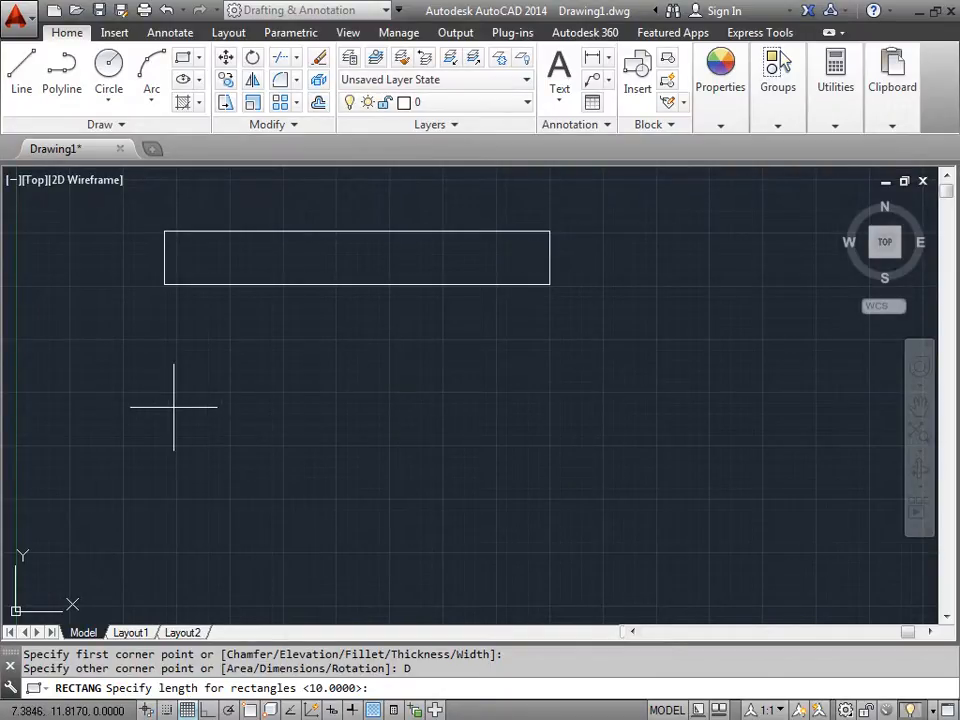
pyautogui.moveTo(268, 604)
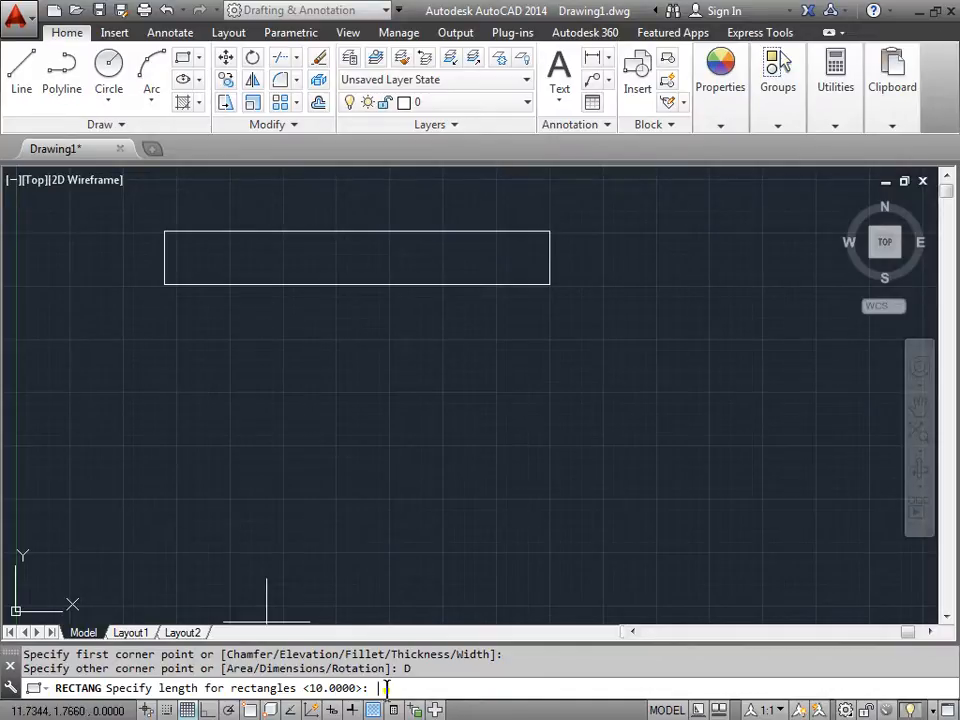
# Enter 100 as the second rectangle's length.
pyautogui.write('100')
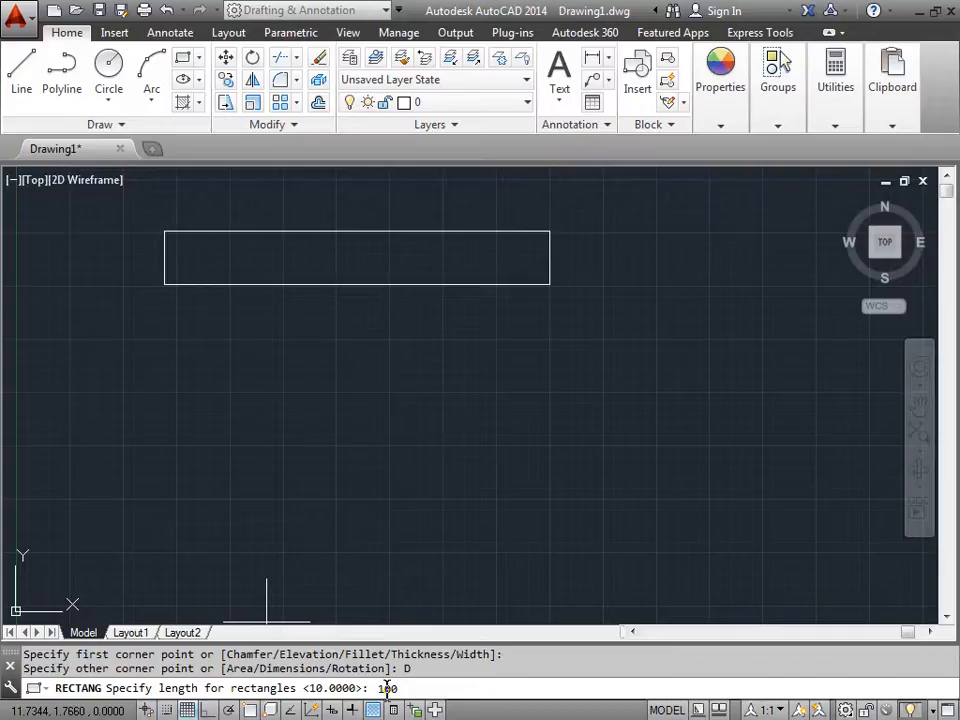
pyautogui.write('100')
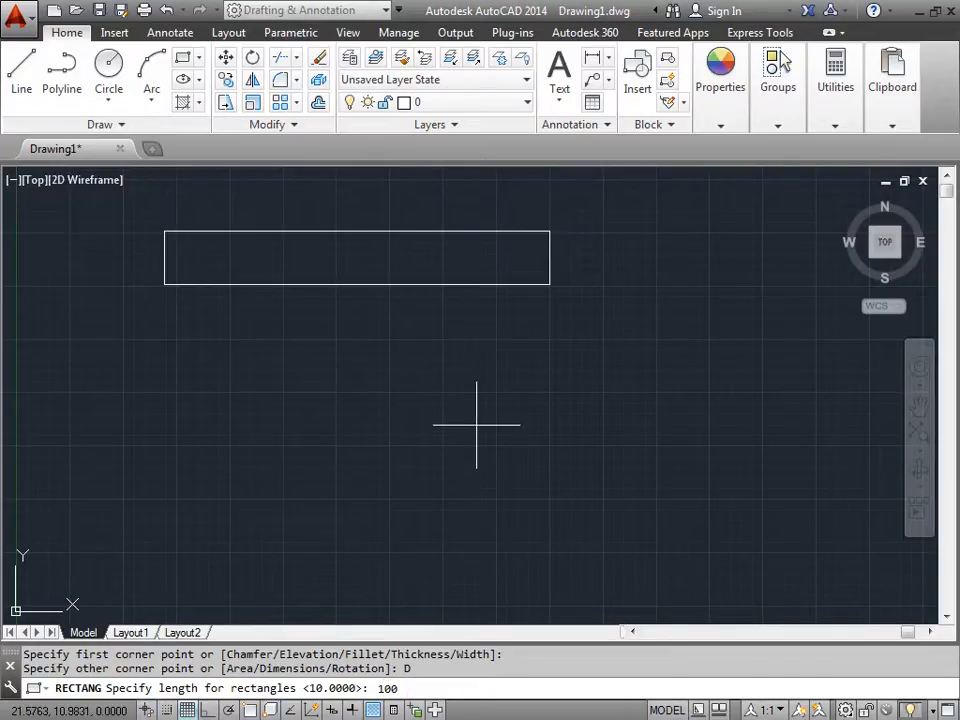
pyautogui.press('Return')
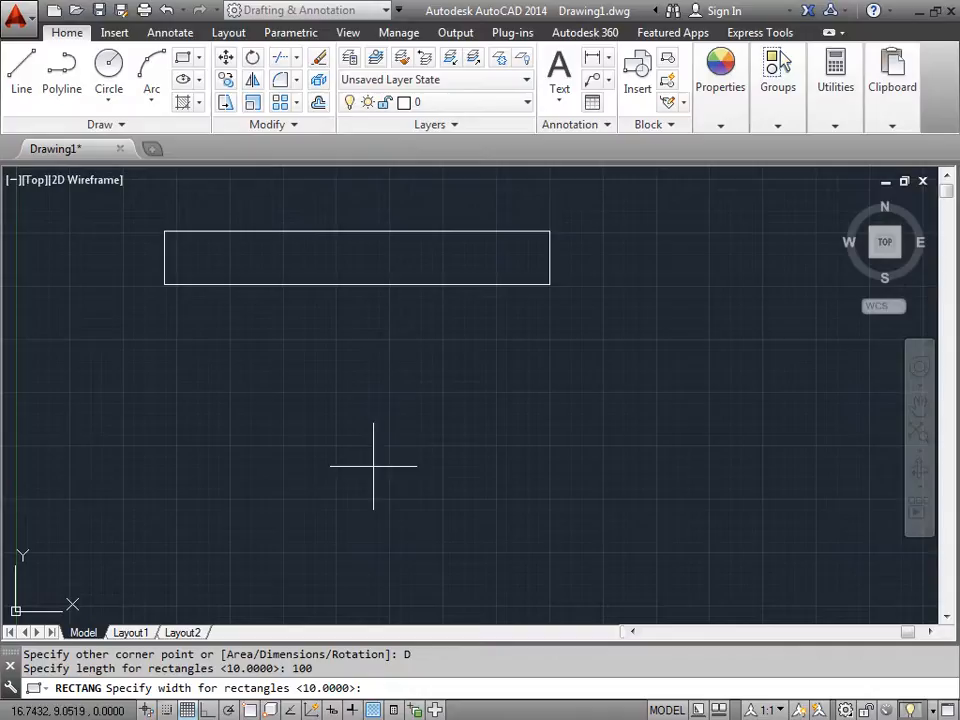
pyautogui.moveTo(448, 284)
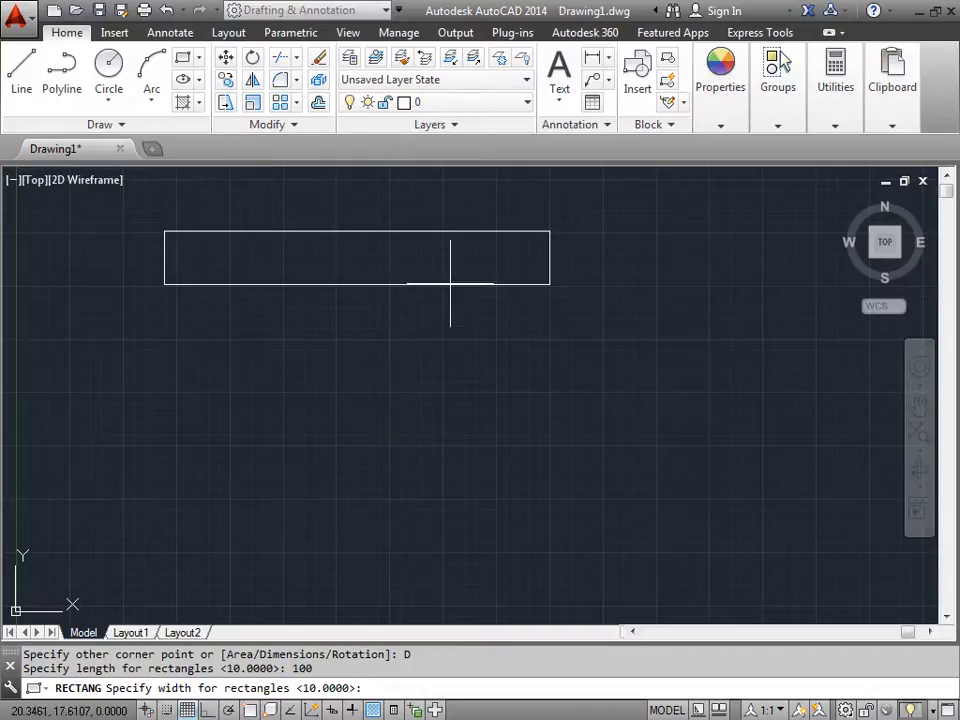
pyautogui.moveTo(448, 488)
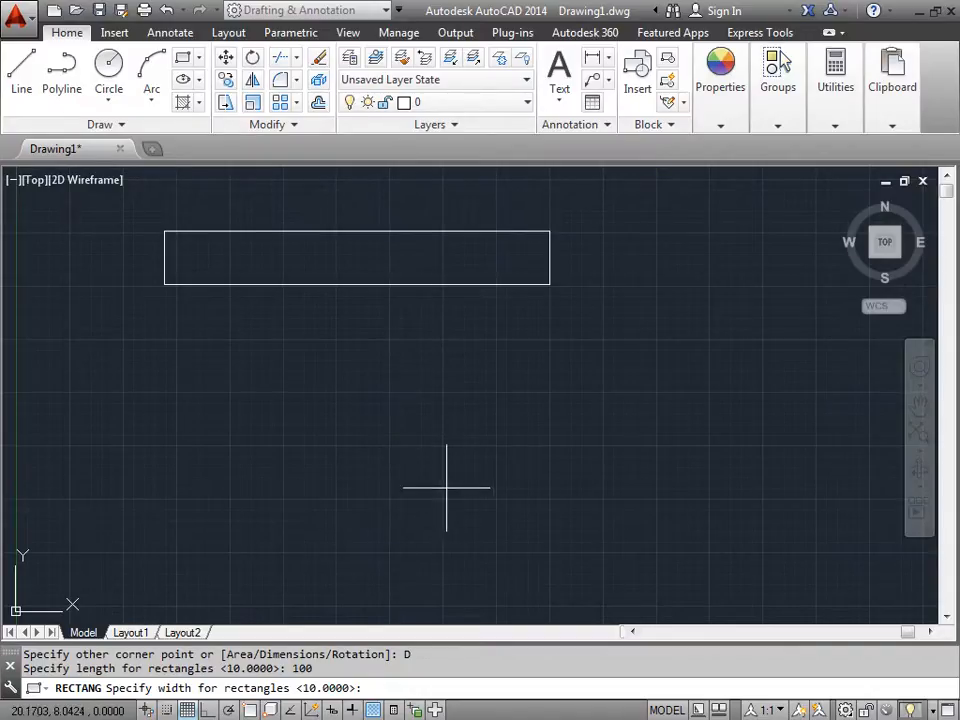
pyautogui.moveTo(300, 600)
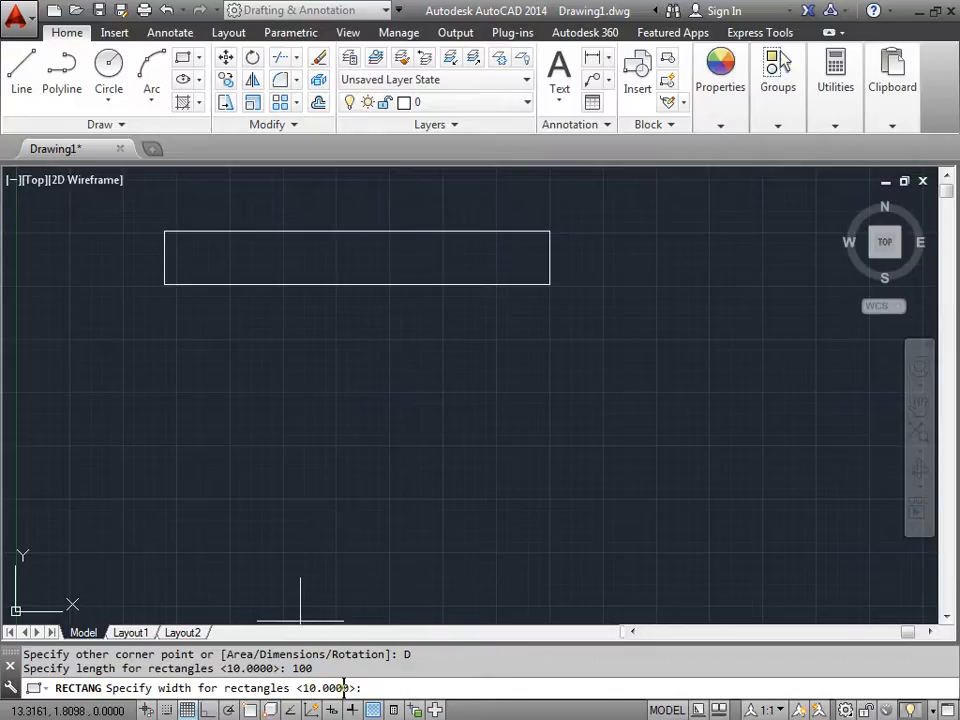
pyautogui.moveTo(456, 374)
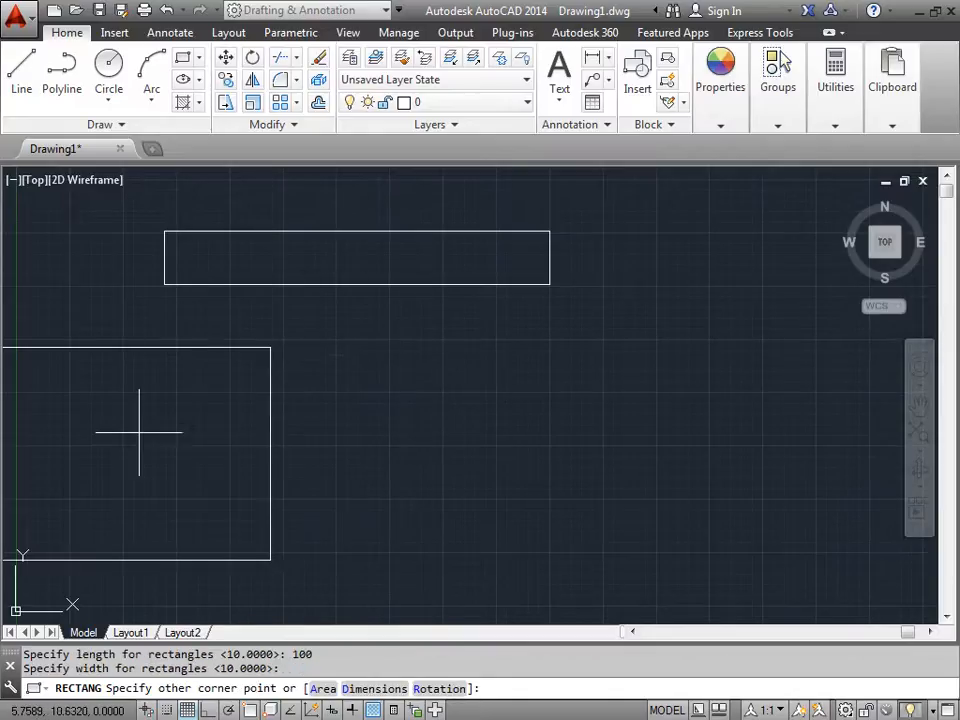
pyautogui.moveTo(156, 344)
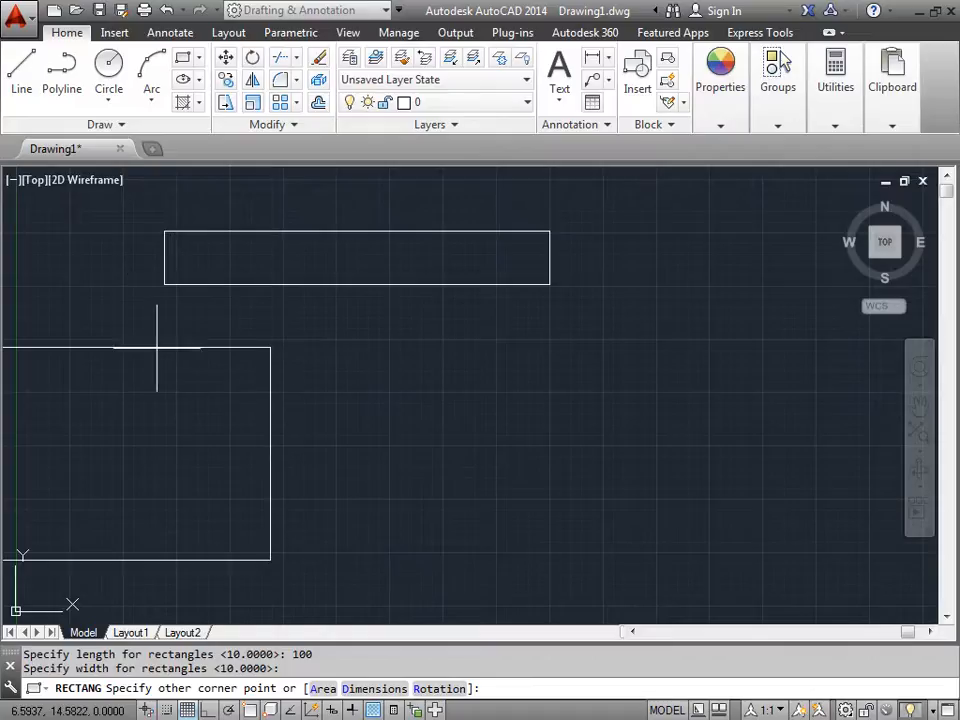
pyautogui.moveTo(228, 270)
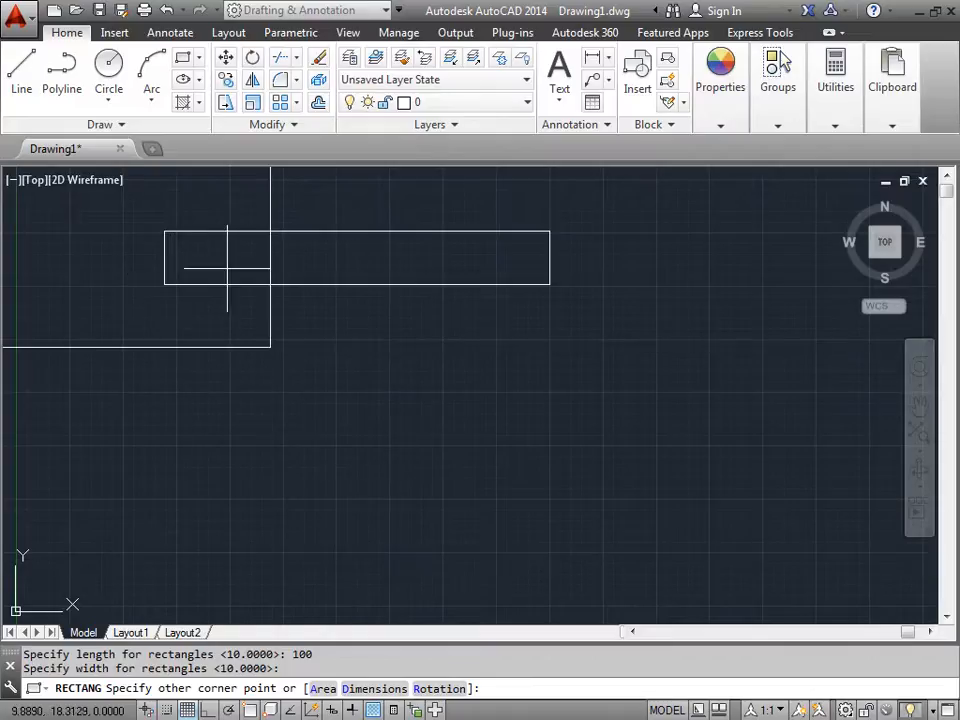
pyautogui.moveTo(416, 250)
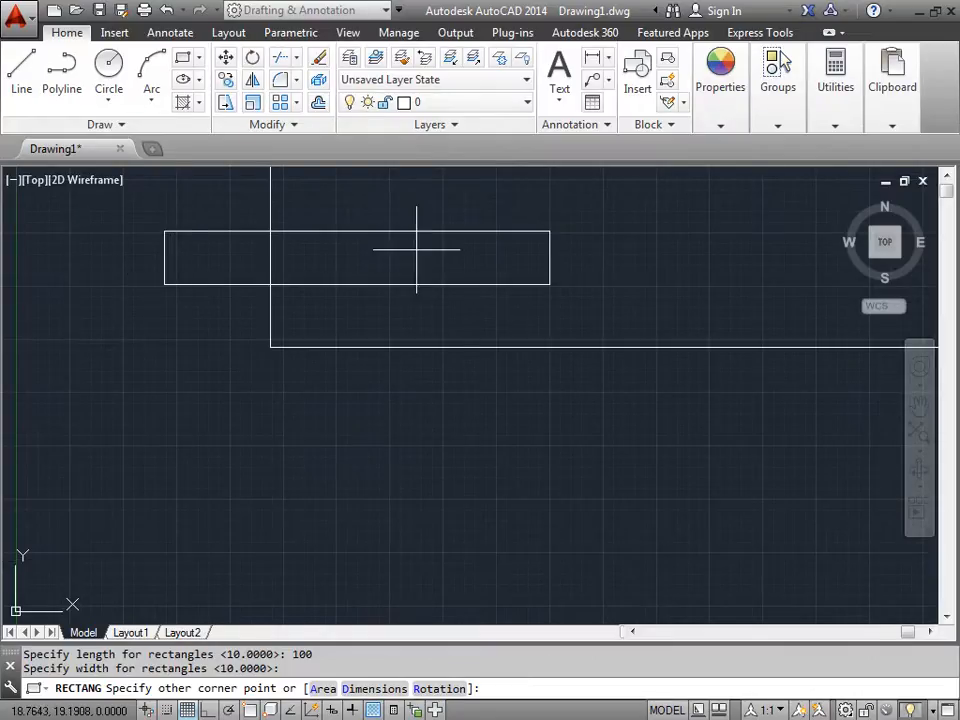
pyautogui.moveTo(384, 332)
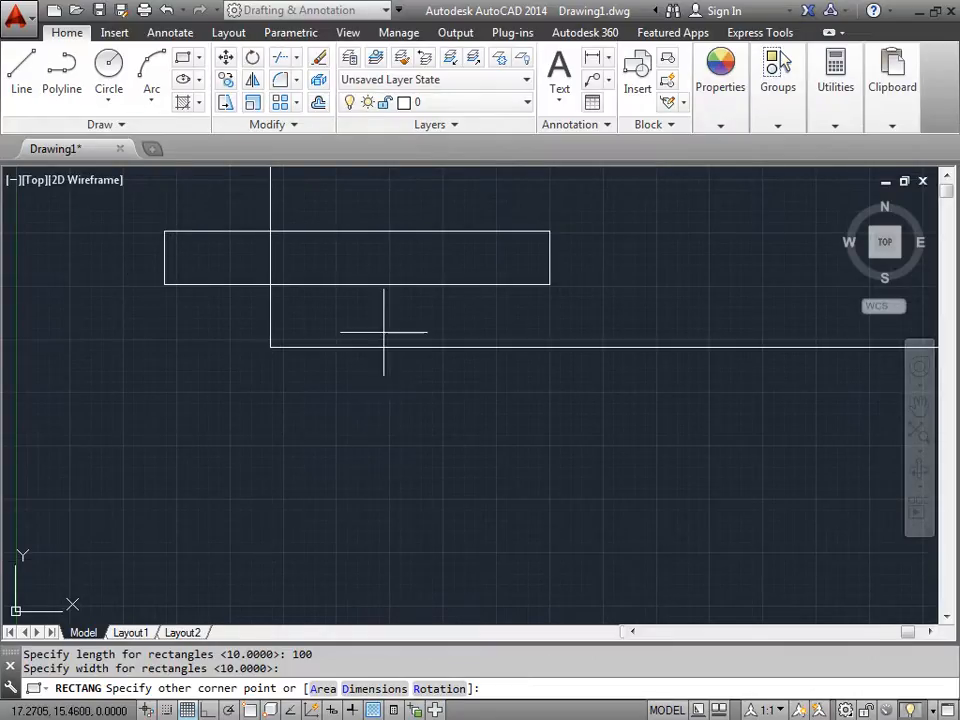
pyautogui.moveTo(162, 218)
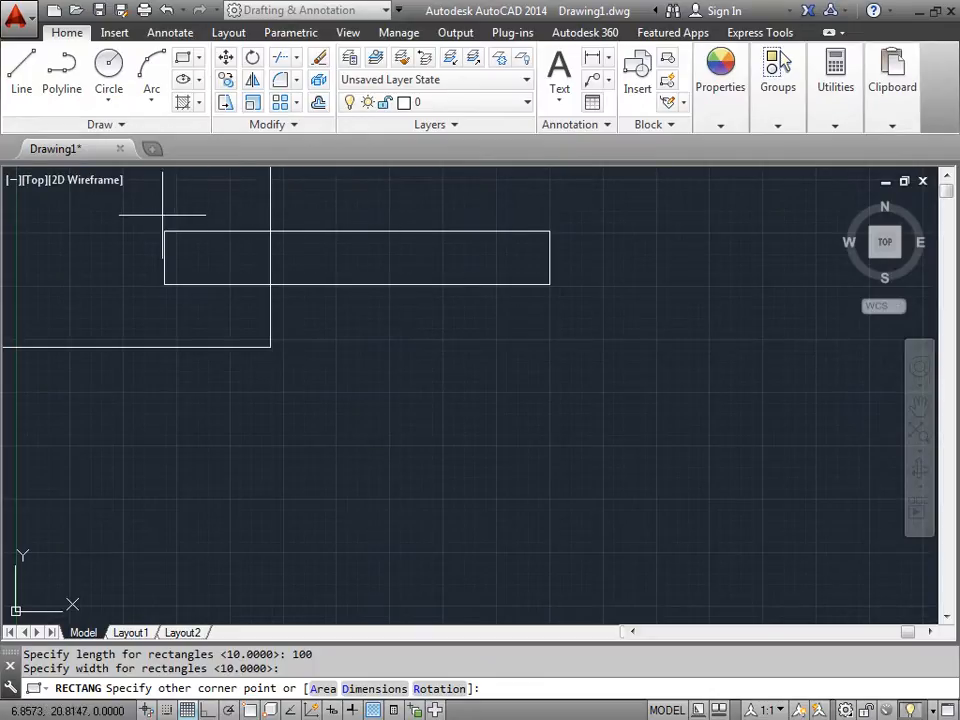
pyautogui.moveTo(486, 430)
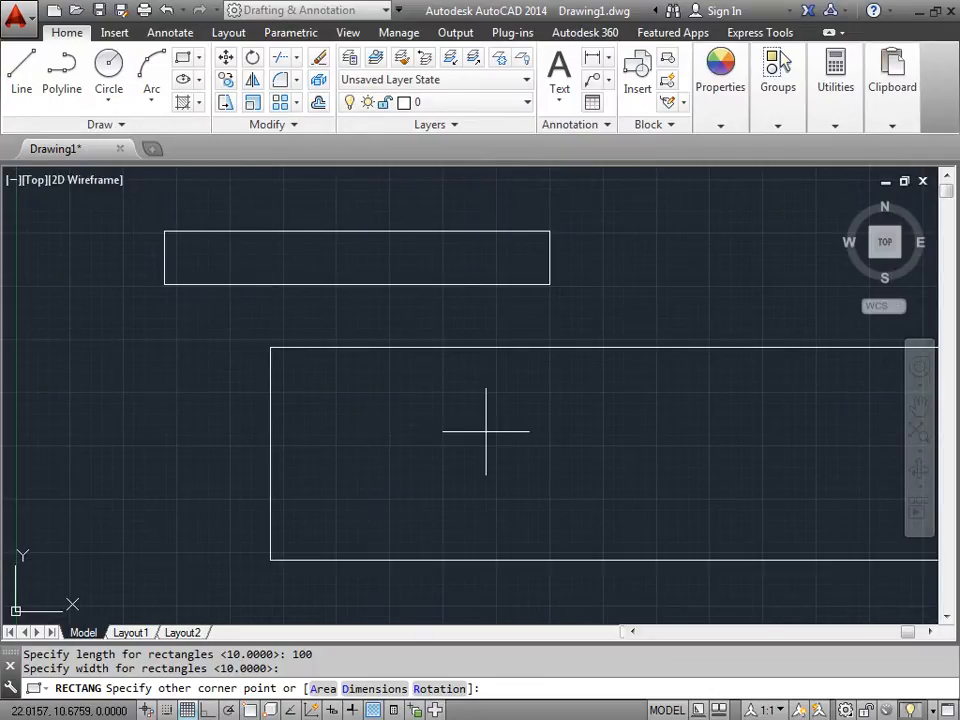
pyautogui.moveTo(536, 432)
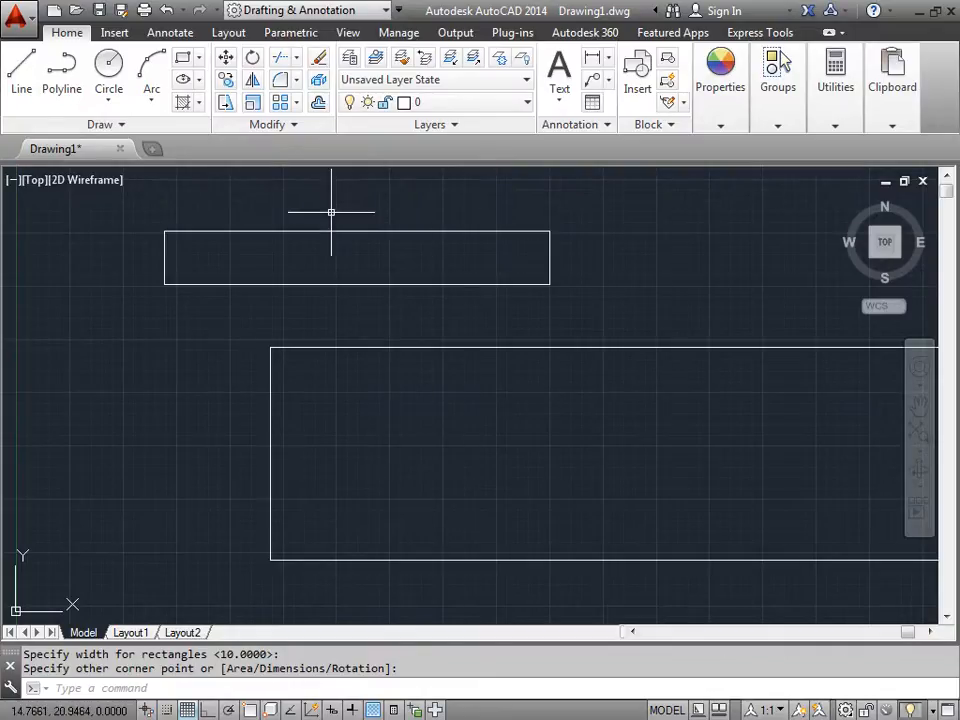
pyautogui.moveTo(596, 392)
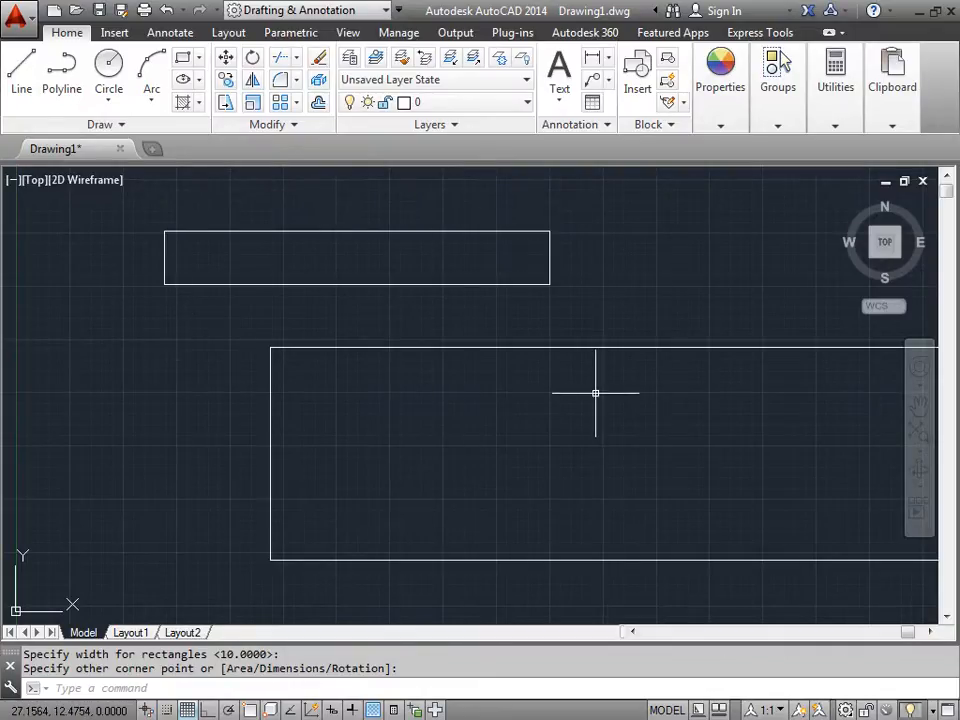
pyautogui.moveTo(600, 390)
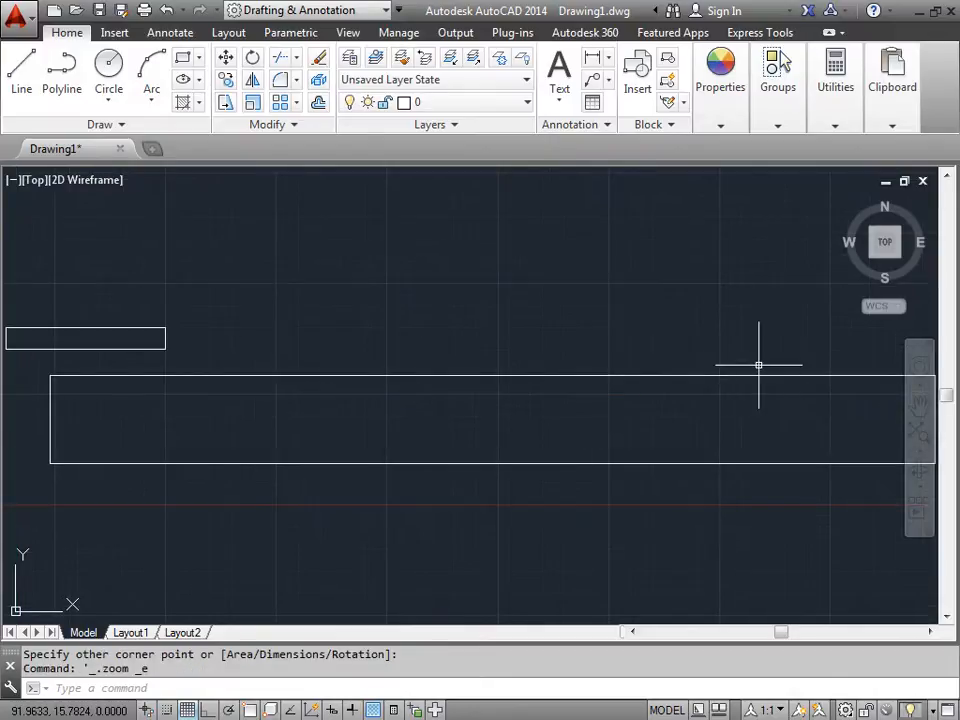
pyautogui.moveTo(486, 412)
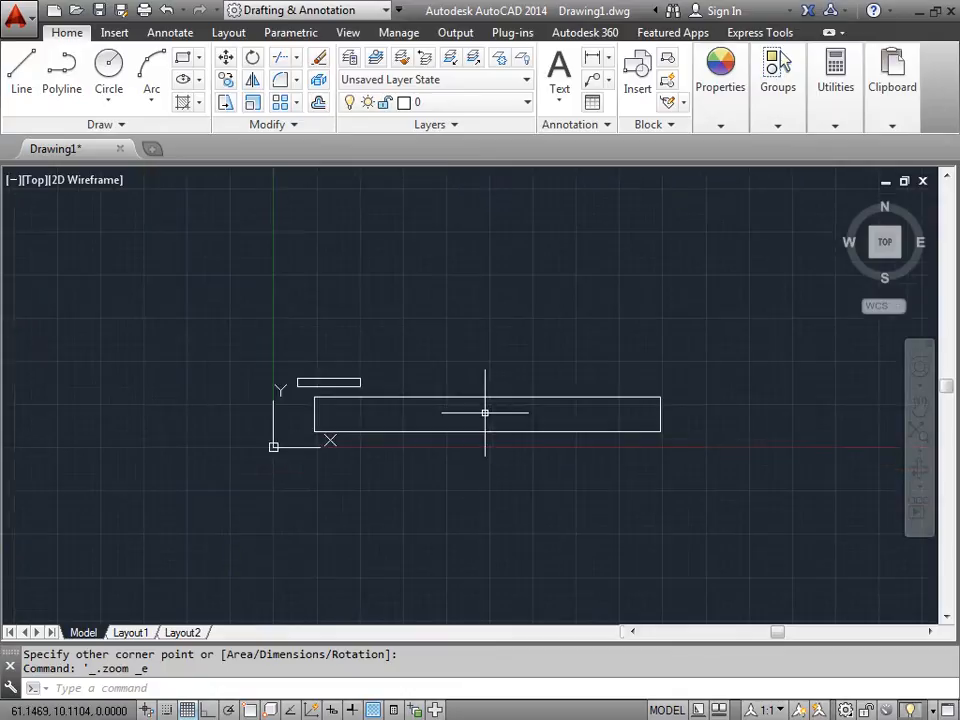
pyautogui.moveTo(584, 358)
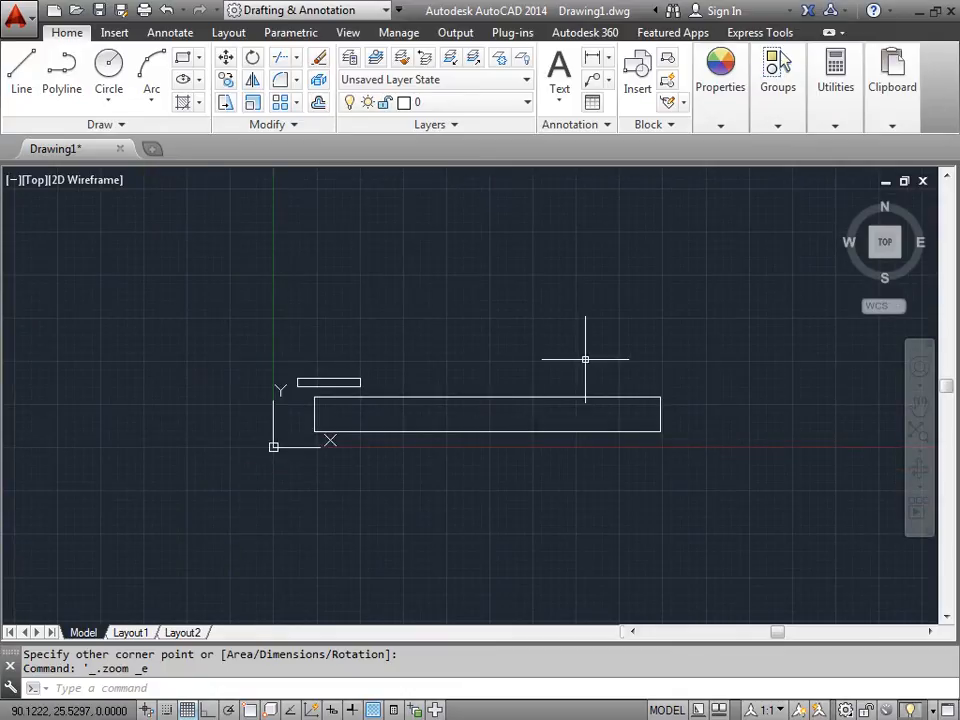
pyautogui.moveTo(572, 356)
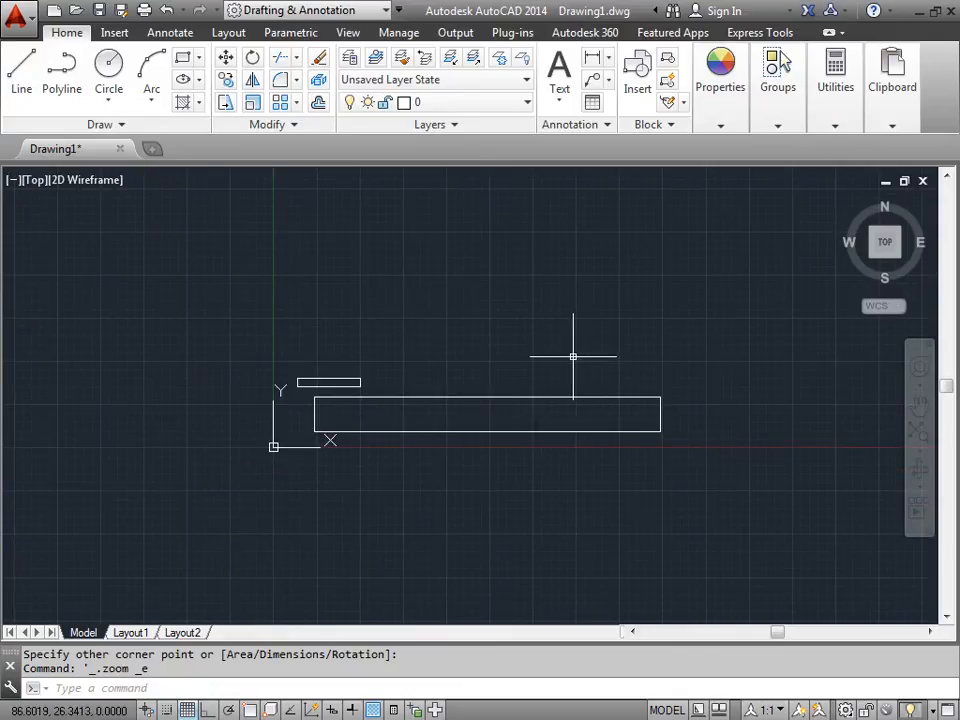